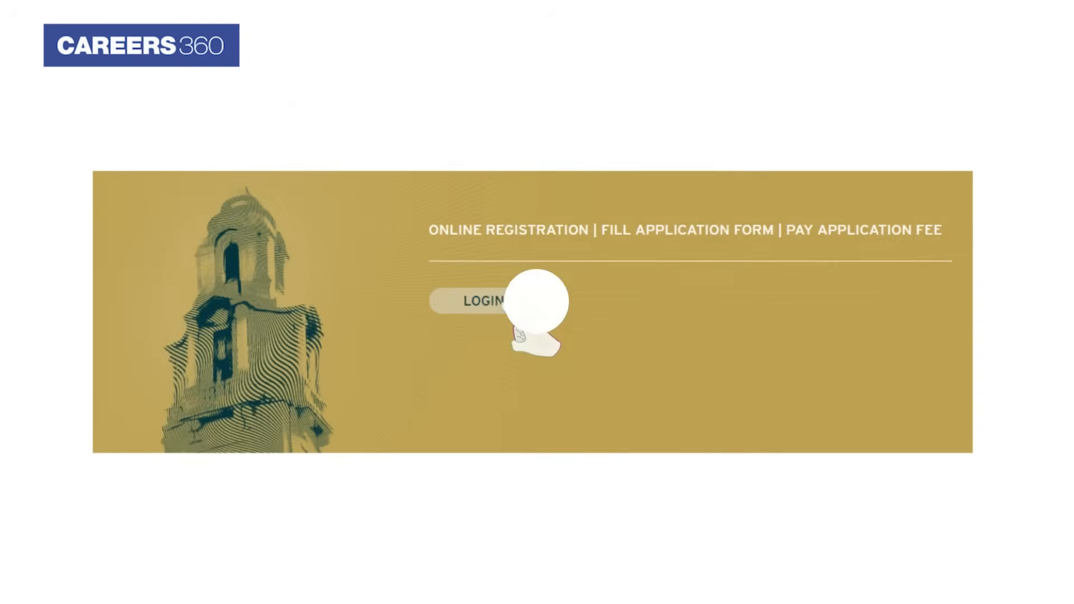
- Go from the GOAPS landing page to the candidate login page
click(484, 301)
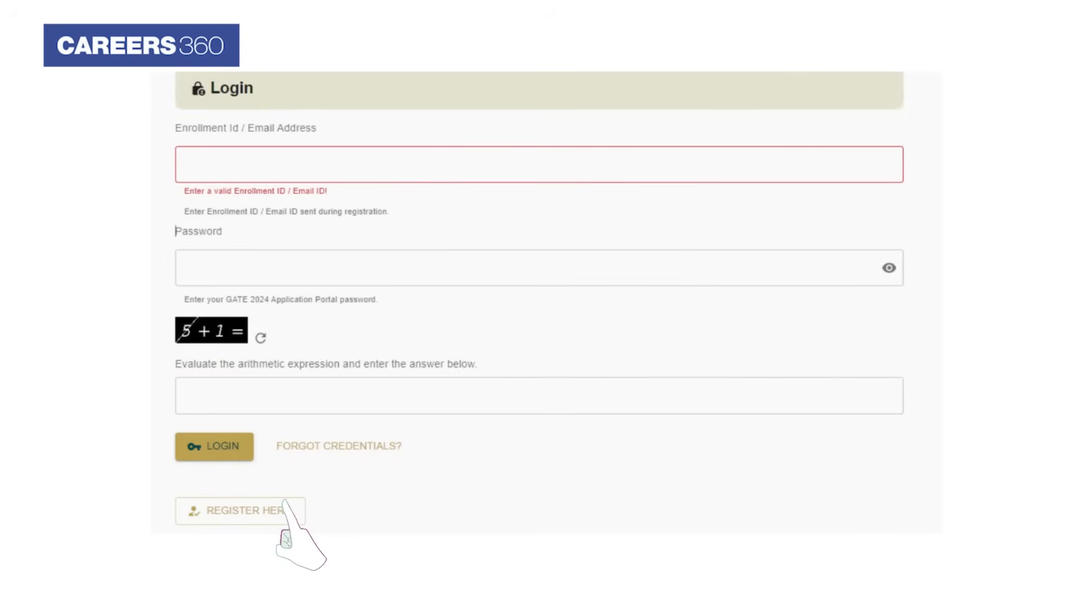
- Create a new candidate account by confirming the full name and submitting the registration details
click(240, 510)
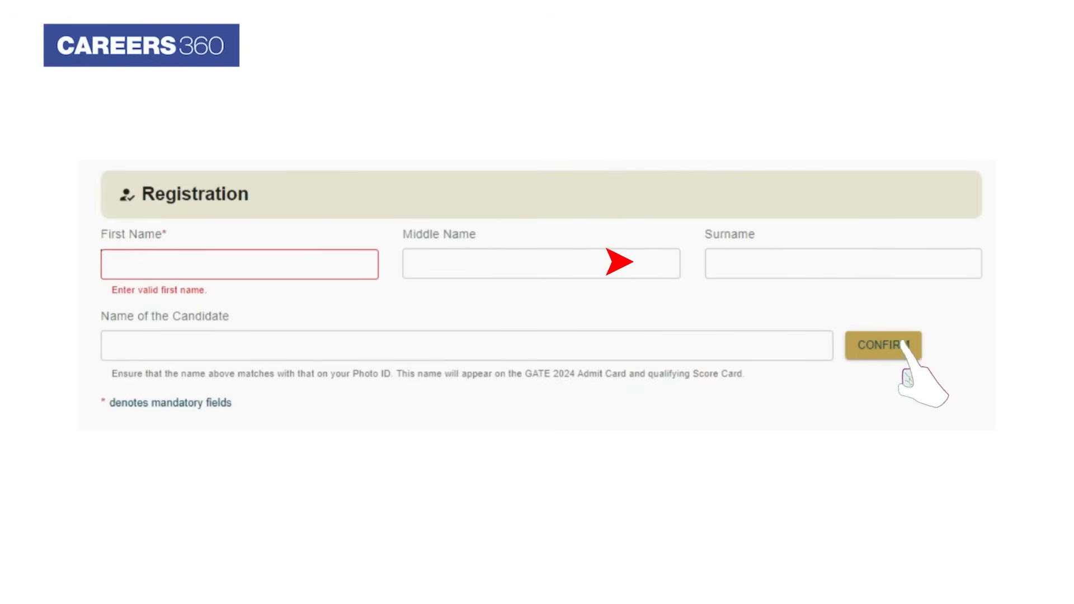
click(883, 346)
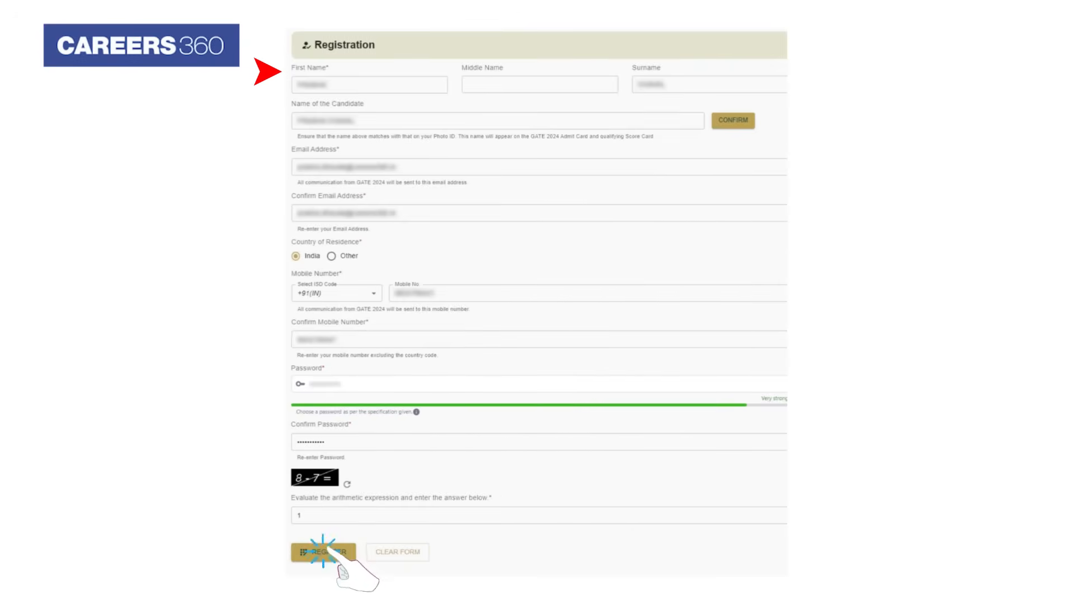
click(324, 552)
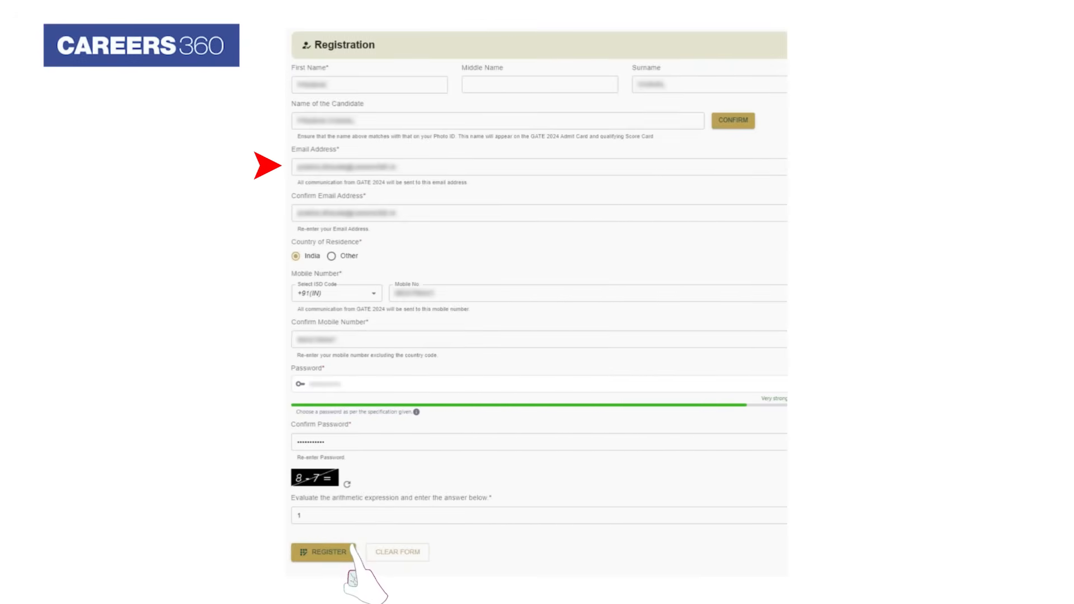
click(323, 552)
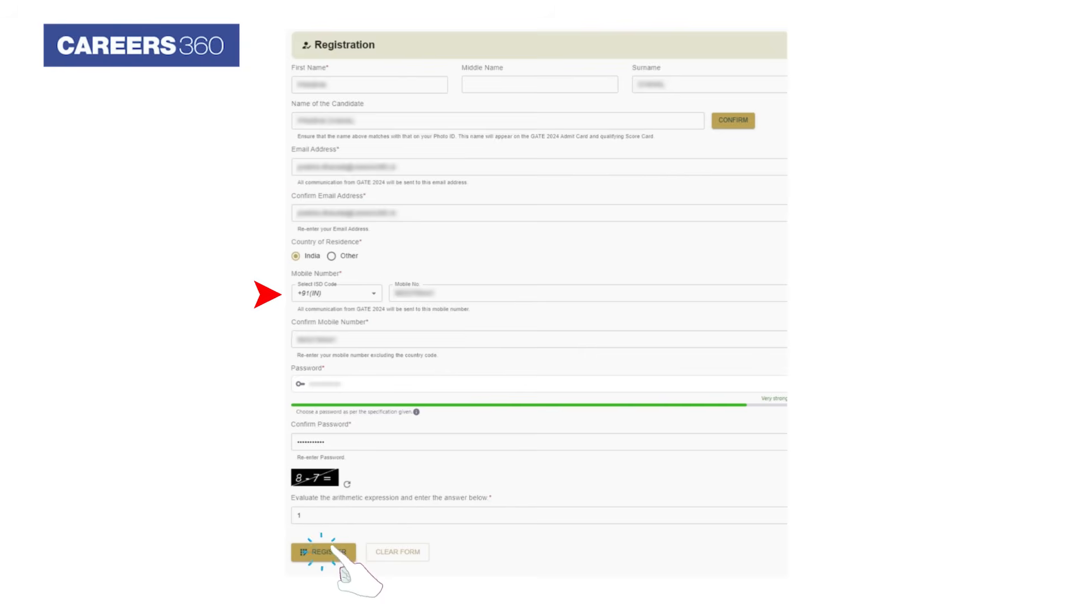
click(323, 552)
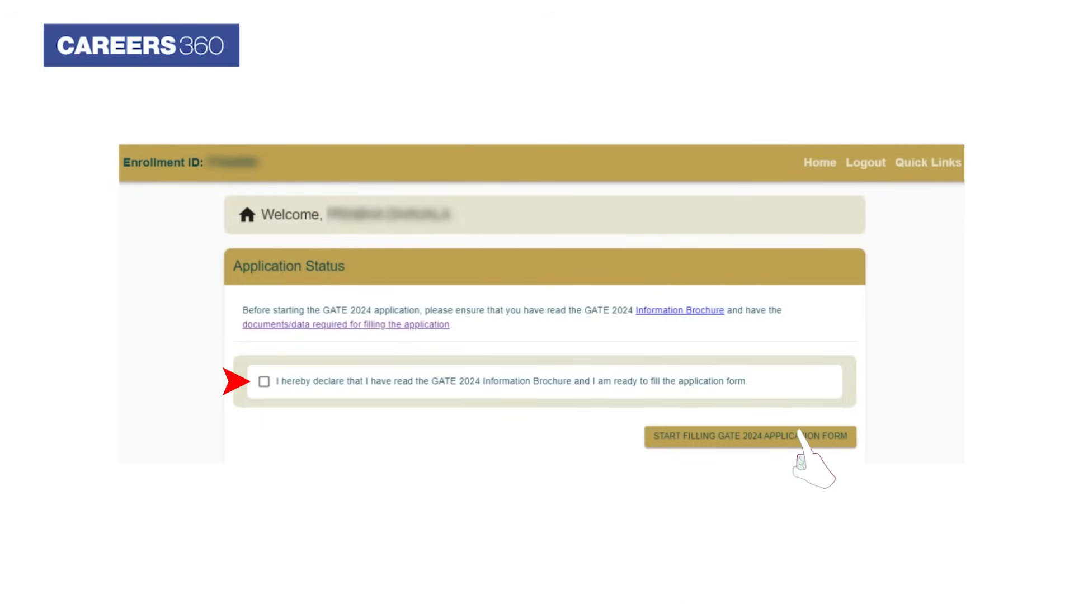
- Accept the brochure declaration and open the application form at Exam Details
click(750, 436)
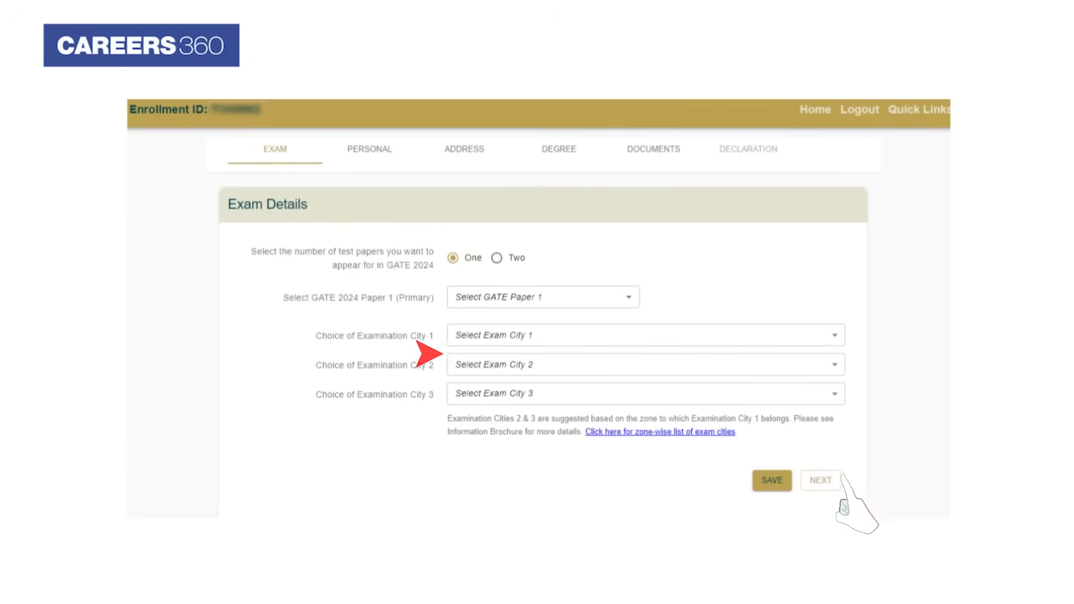
- Advance through the Exam, Personal, Address, Degree and Document sections to final review
click(821, 480)
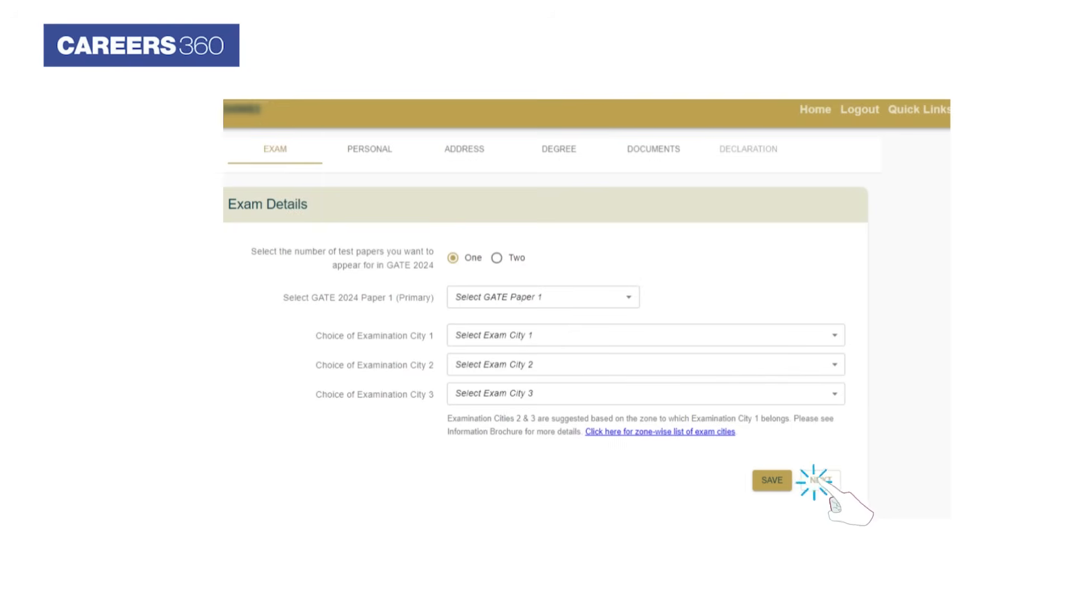
click(822, 479)
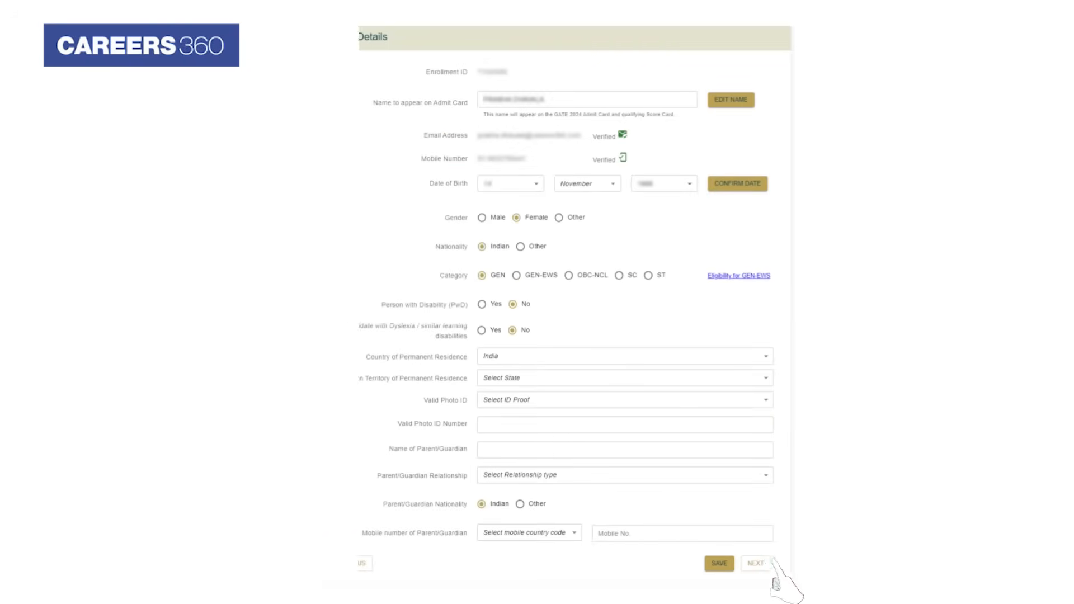
click(756, 564)
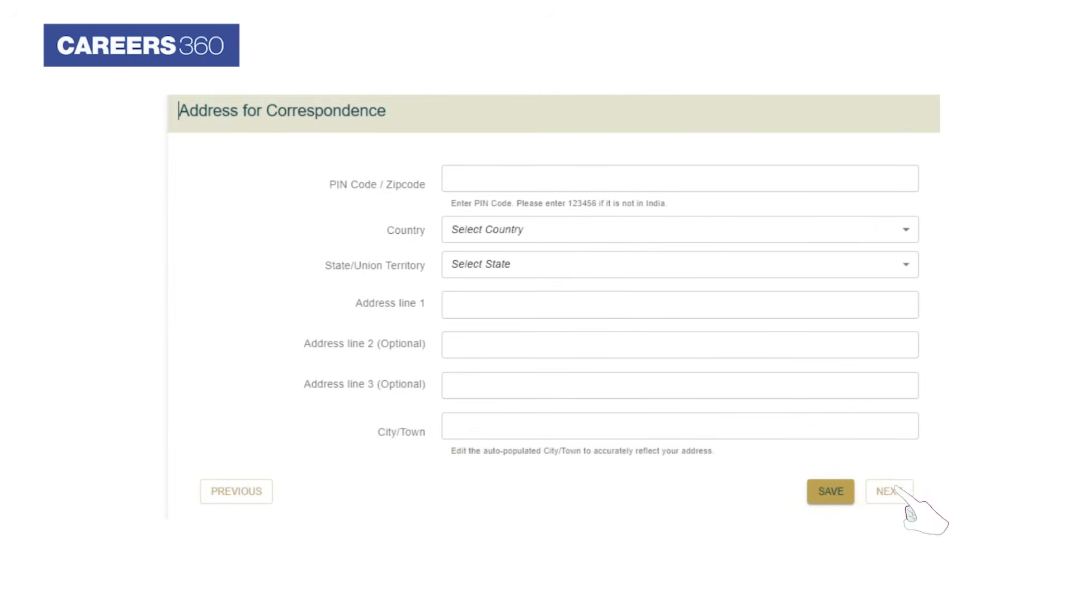
click(889, 491)
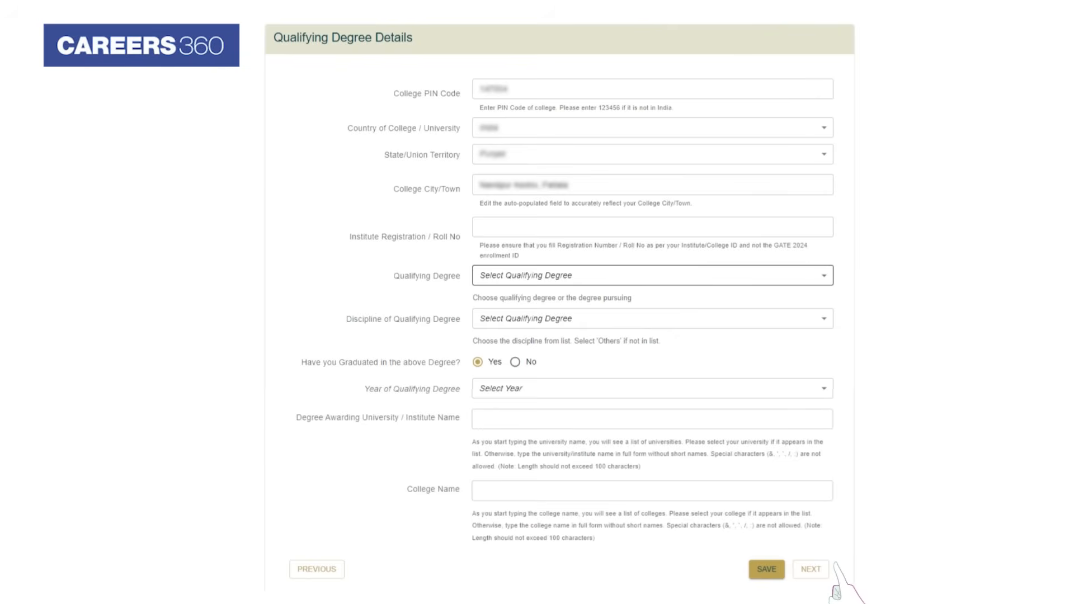
click(811, 569)
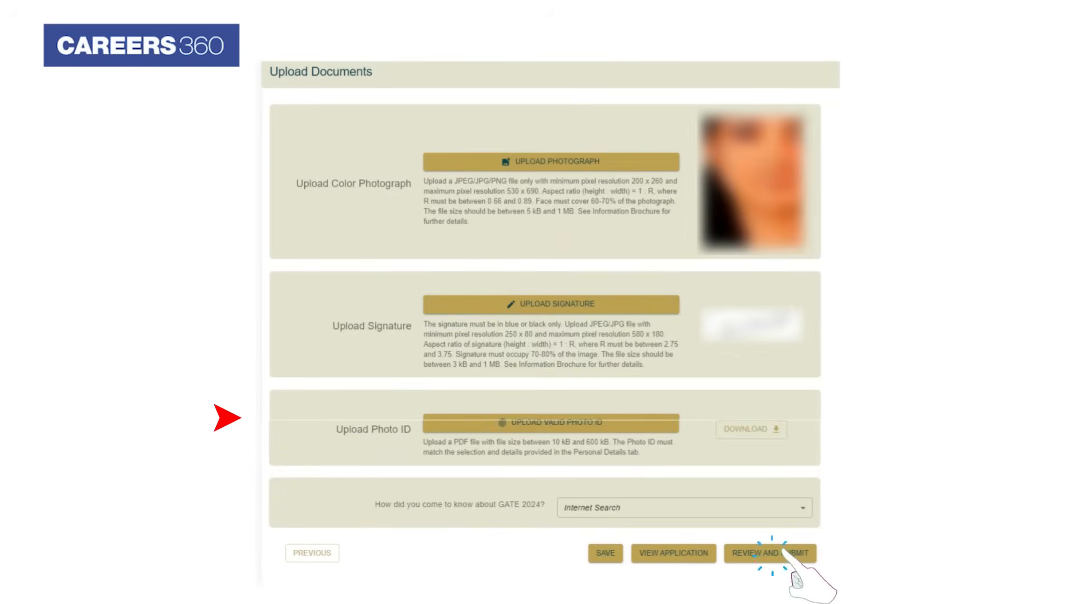
click(769, 552)
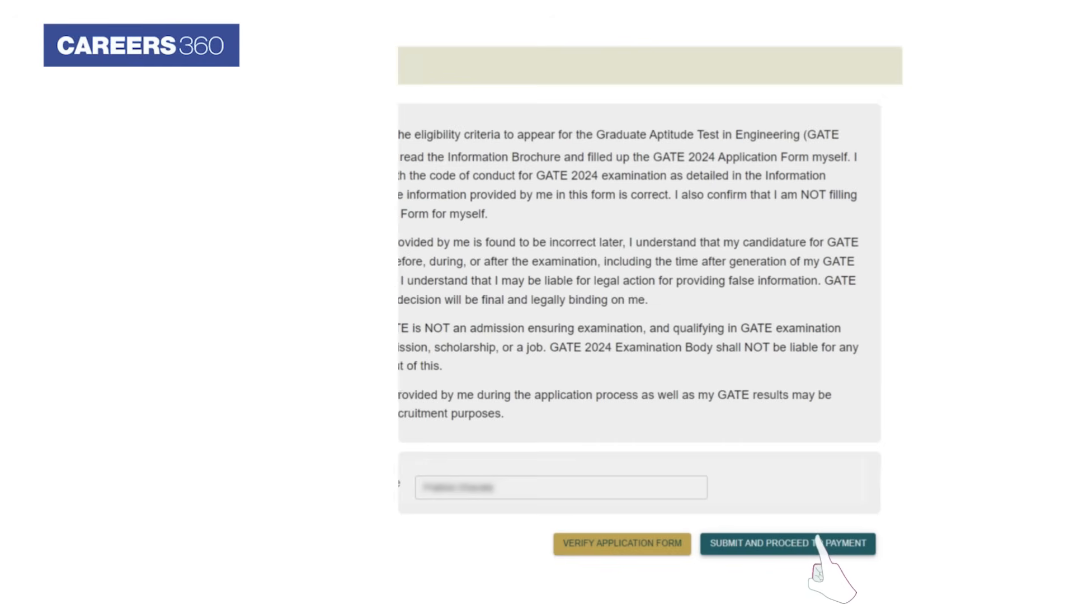
- Submit the application and pay the fee, reaching the Payment Received status page
click(787, 544)
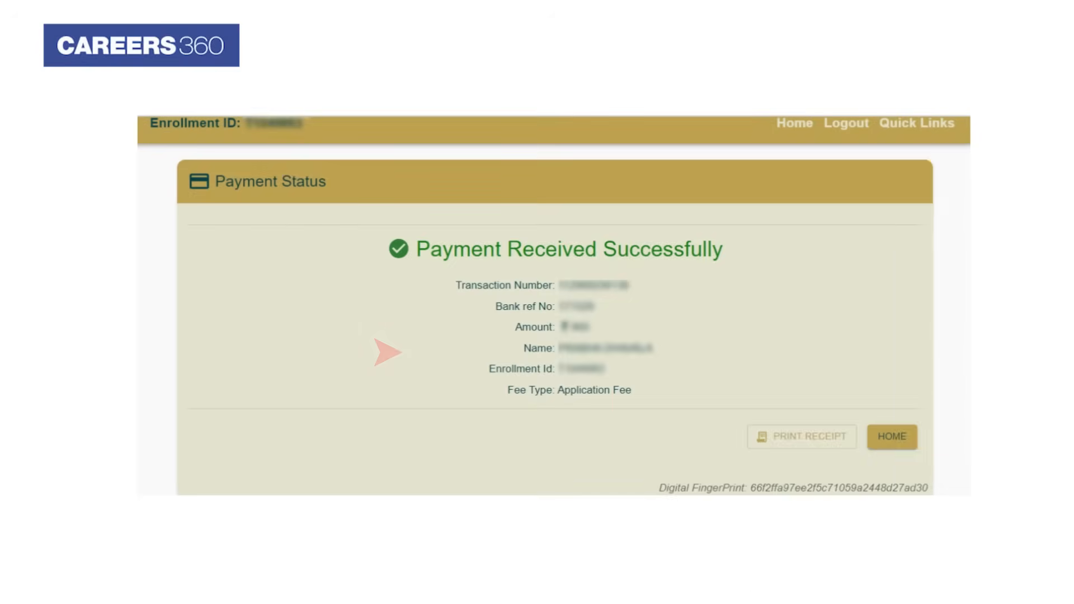